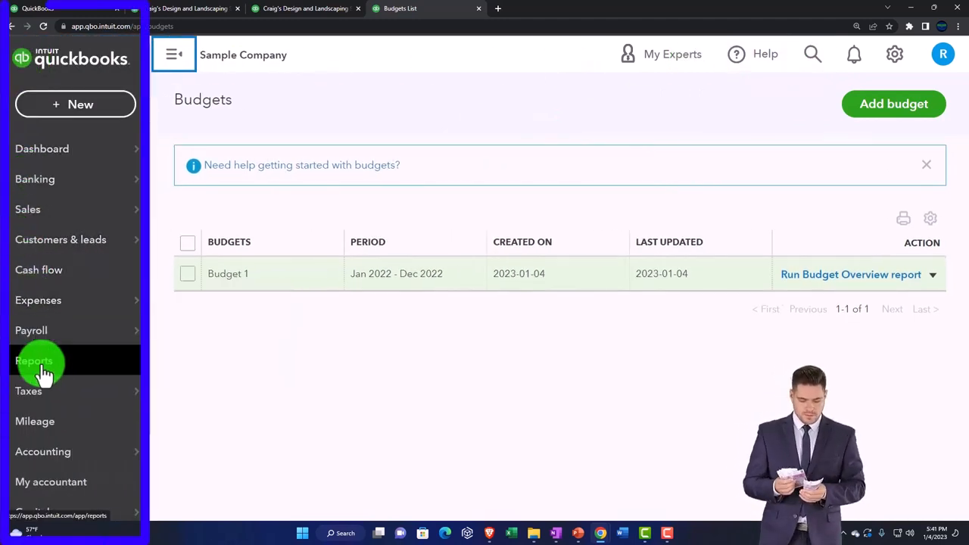
- Open the Reports page from the left navigation bar
left_click(34, 361)
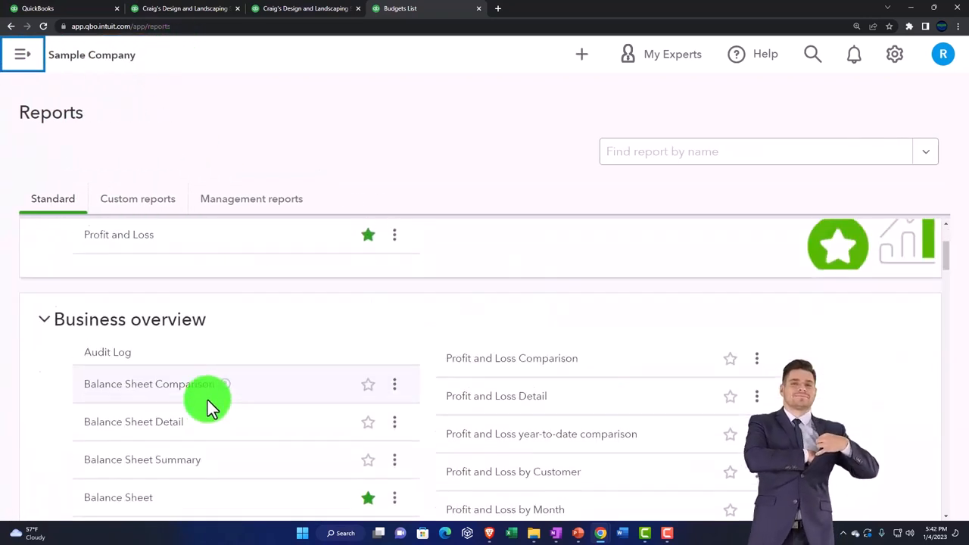
- Open the Budget Overview report in a new browser tab
scroll("down", 3)
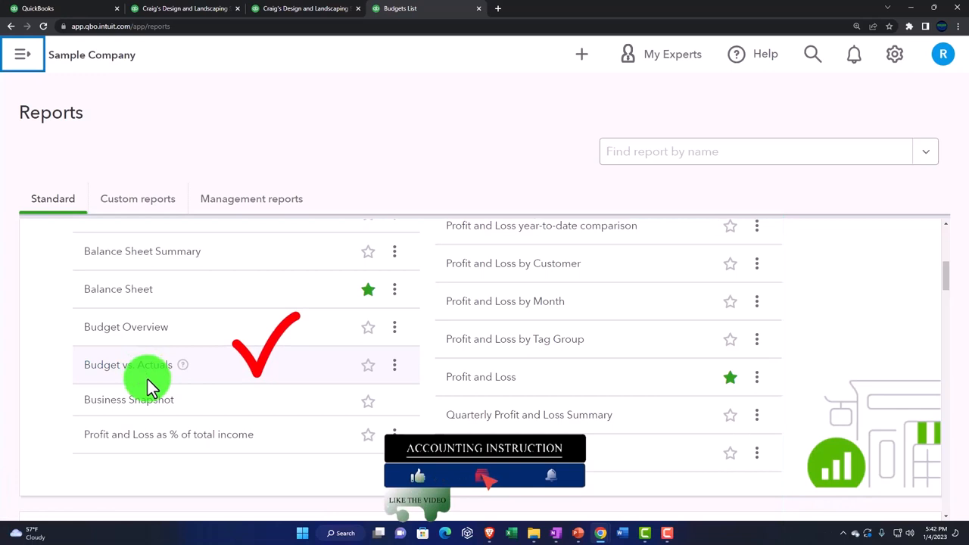
mouse_move(143, 336)
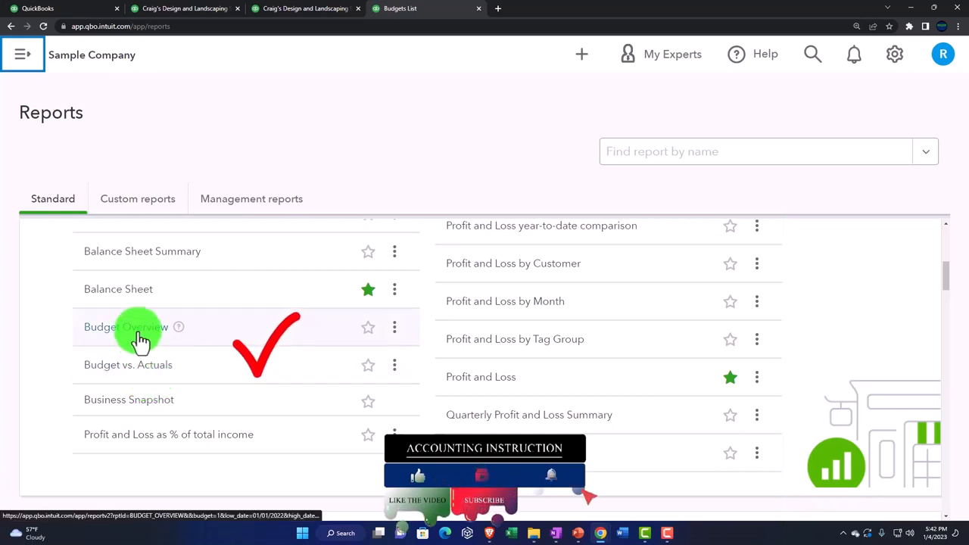
right_click(125, 326)
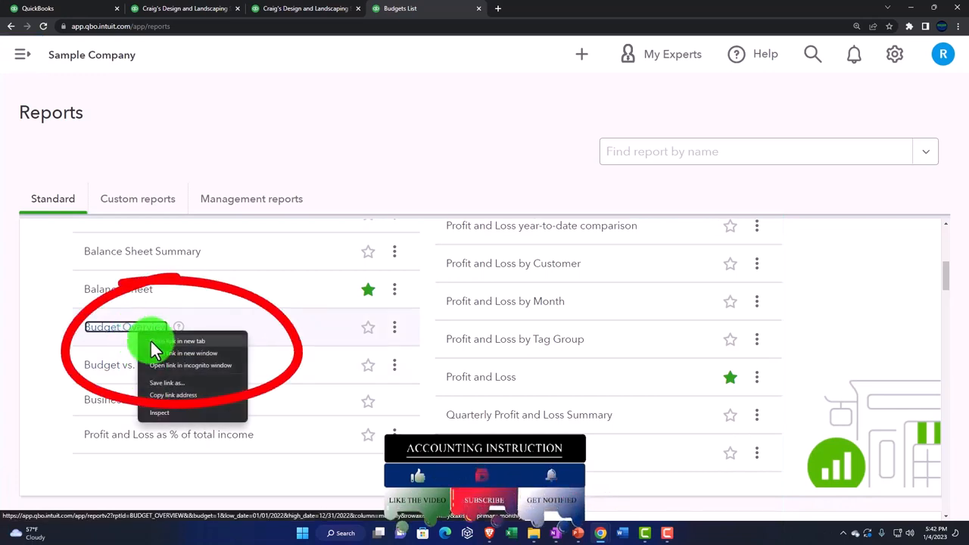
left_click(187, 340)
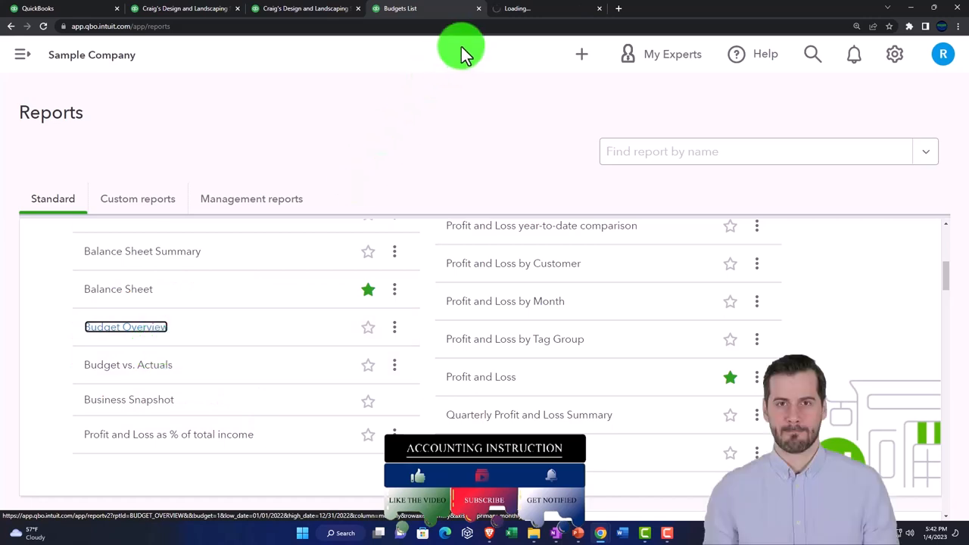
- Switch to the new tab showing Budget Overview for Budget 1 - FY22 P&L, Jan–Dec 2022
left_click(125, 326)
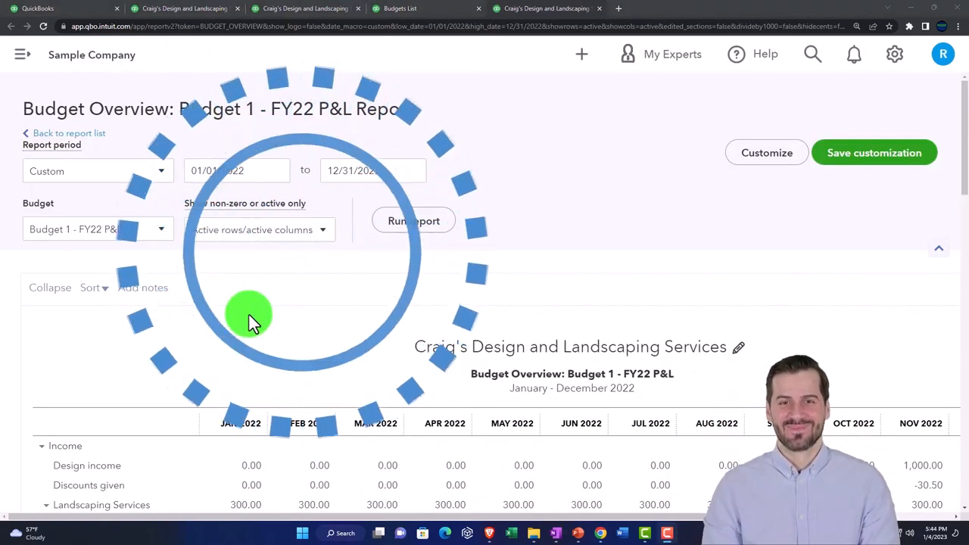
scroll("down", 3)
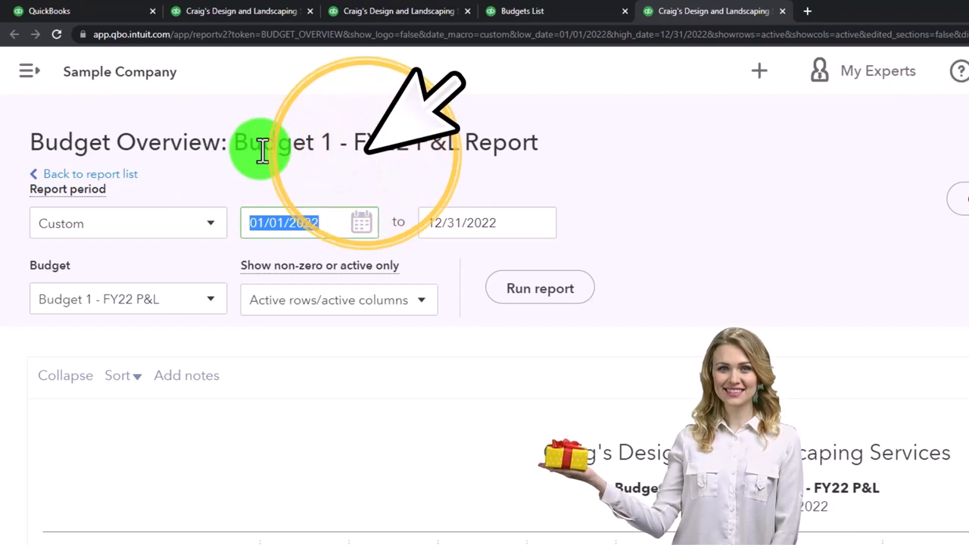
- Set the start date to 10/01/2022, re-run the report, and view the Budget dropdown
type("10")
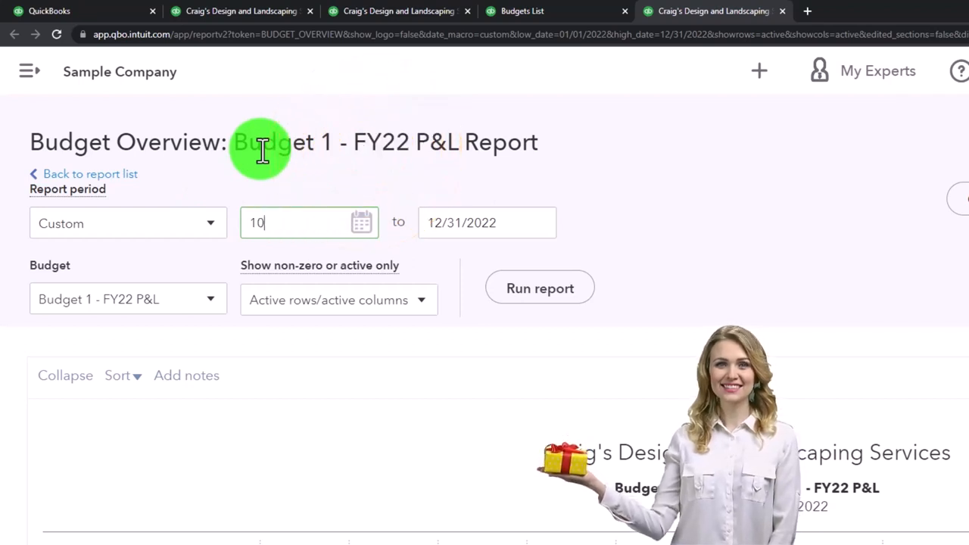
left_click(539, 288)
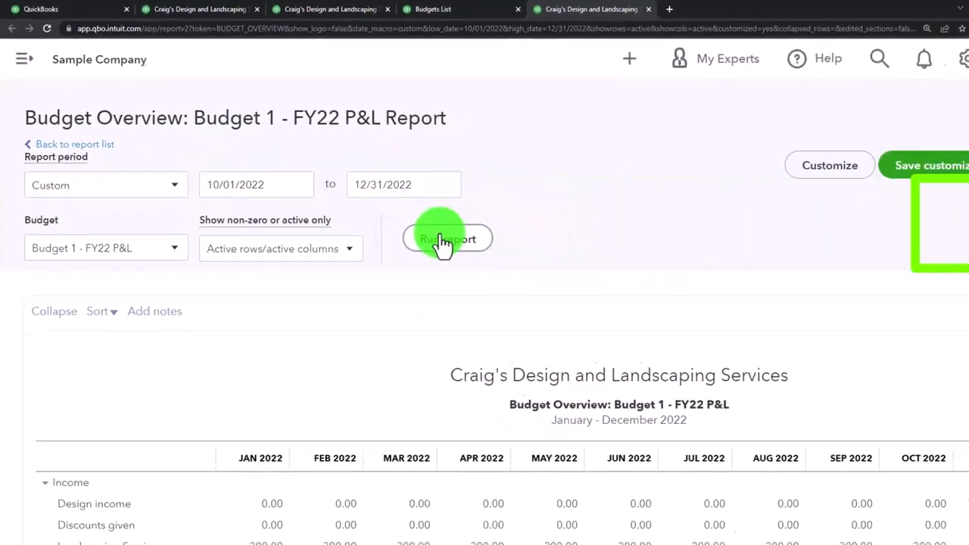
left_click(446, 238)
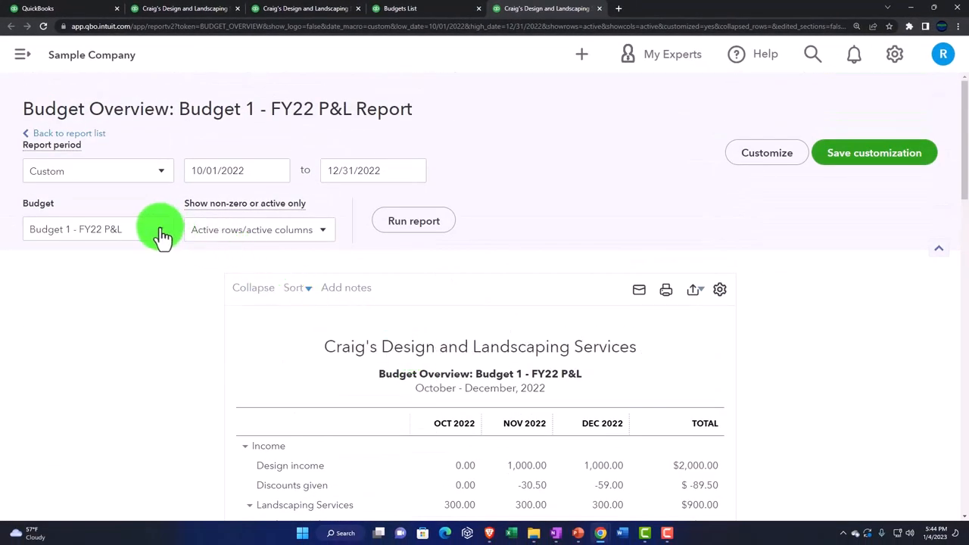
left_click(97, 228)
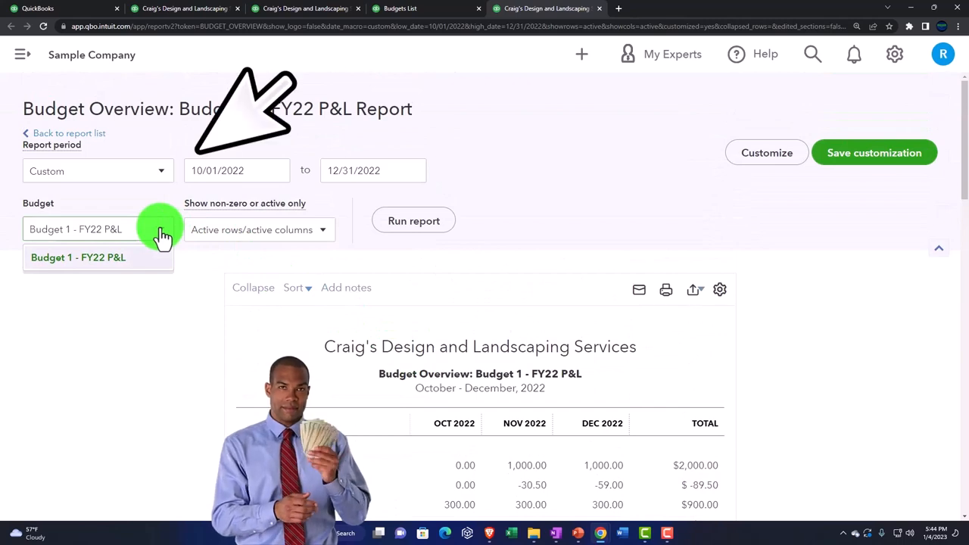
- Switch to the Profit and Loss tab and view its column and non-zero display options
left_click(323, 230)
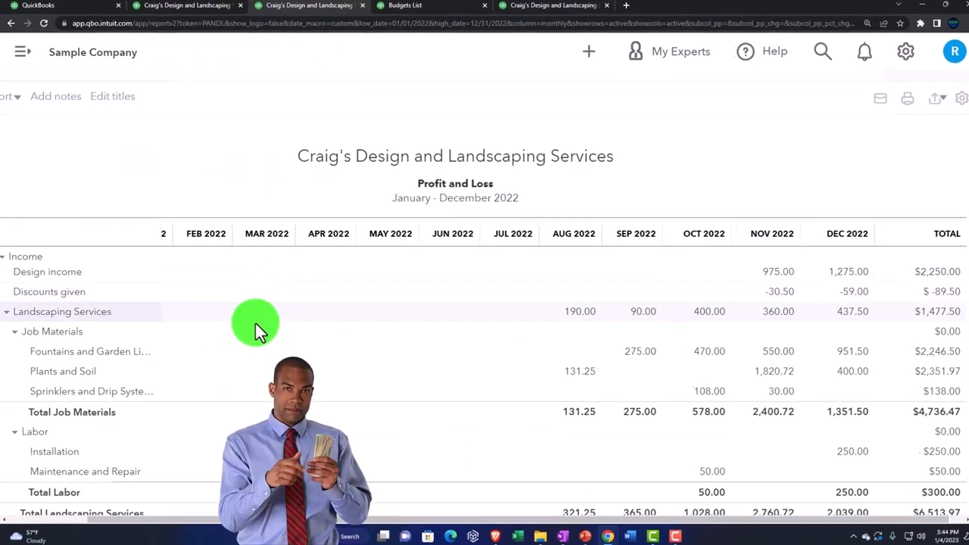
left_click(114, 164)
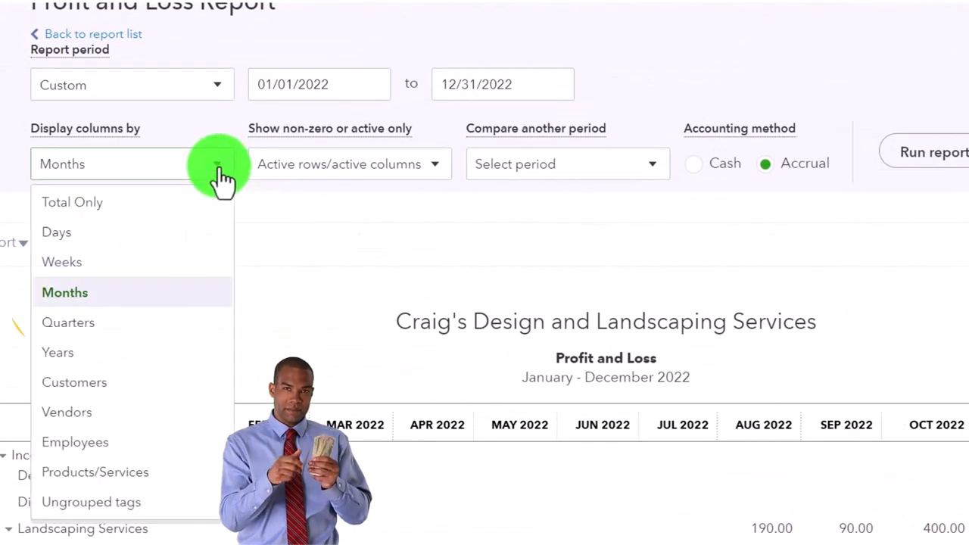
left_click(348, 164)
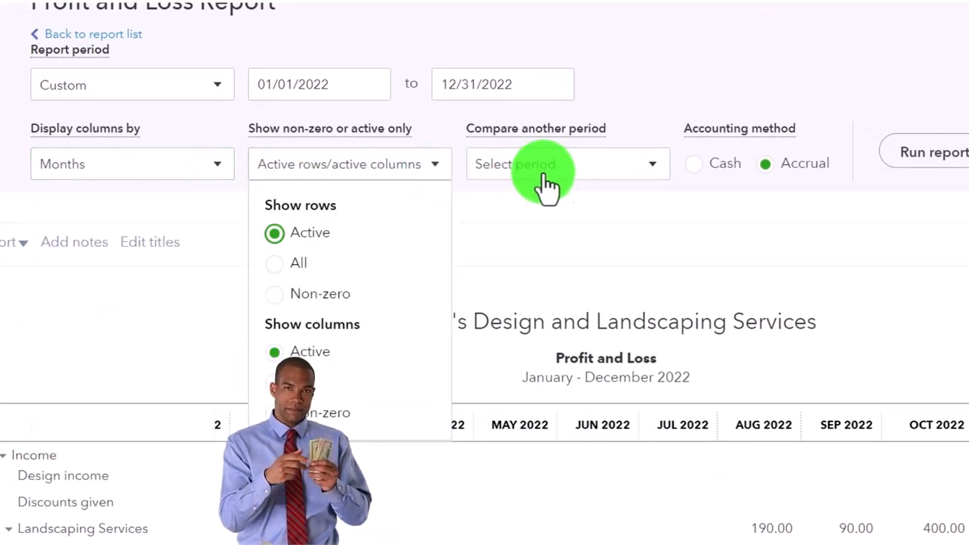